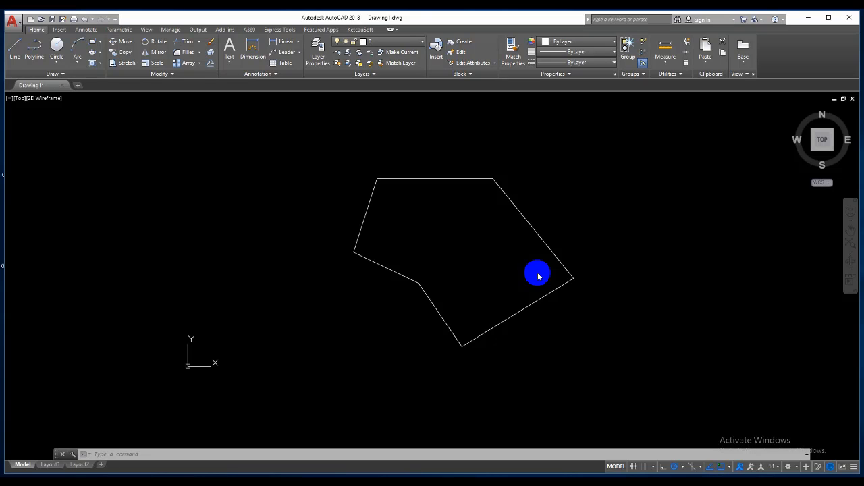
{"action": "mouse_move", "coordinate": [522, 272]}
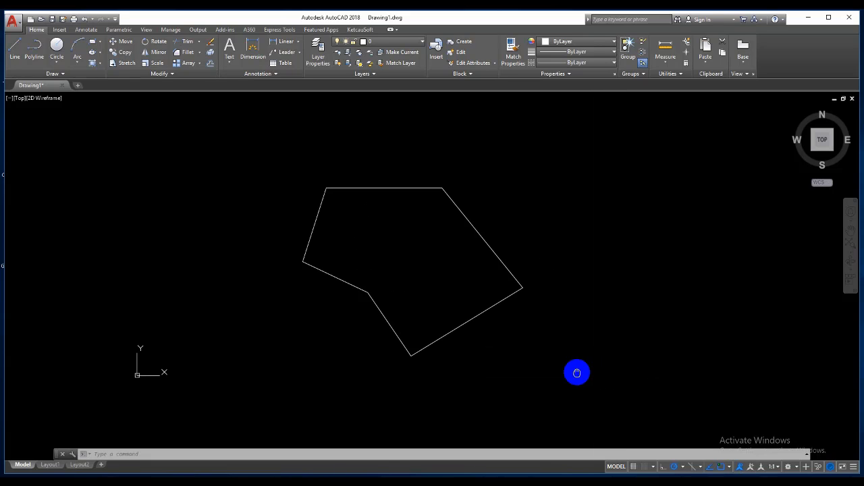
{"action": "mouse_move", "coordinate": [401, 284]}
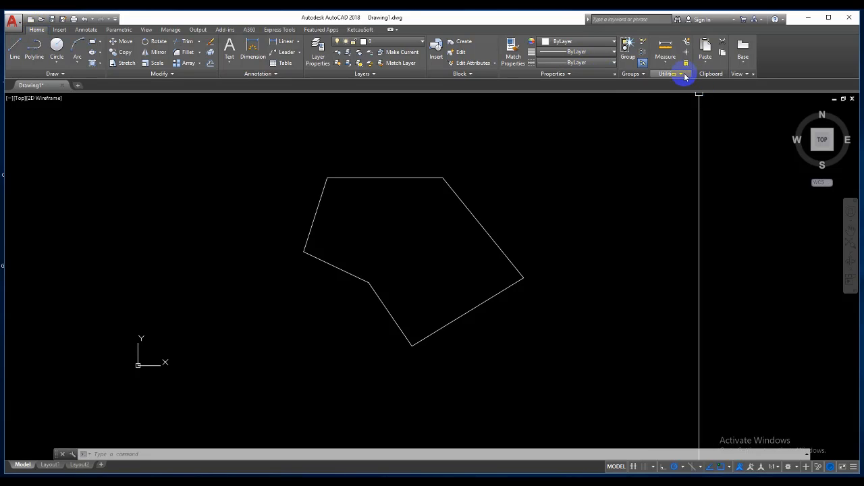
Start ID Point from the expanded Utilities panel to query a vertex's coordinates.
{"action": "left_click", "coordinate": [668, 73]}
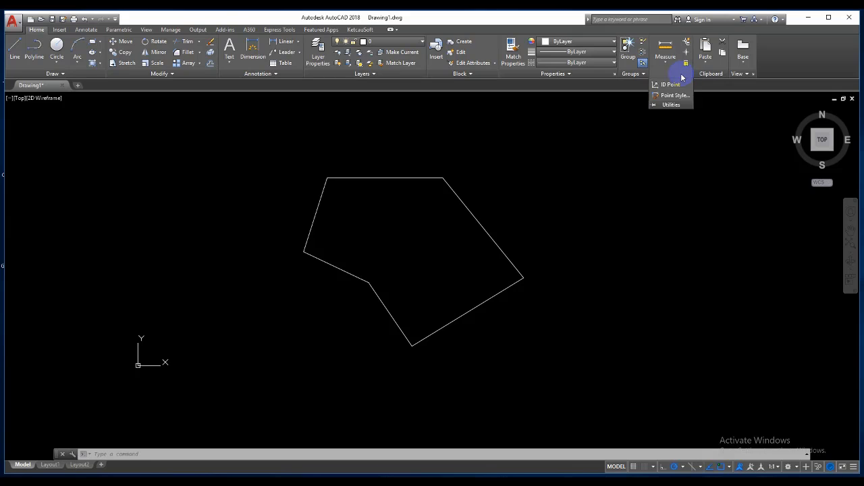
{"action": "mouse_move", "coordinate": [671, 84]}
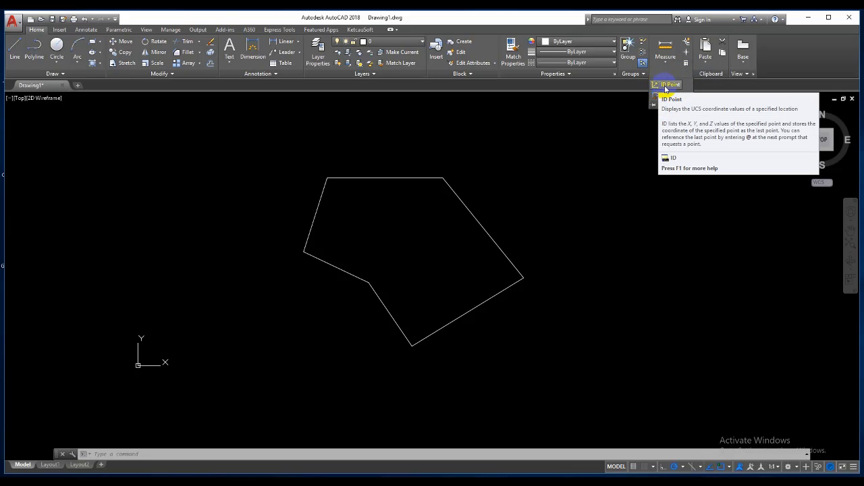
{"action": "left_click", "coordinate": [668, 84]}
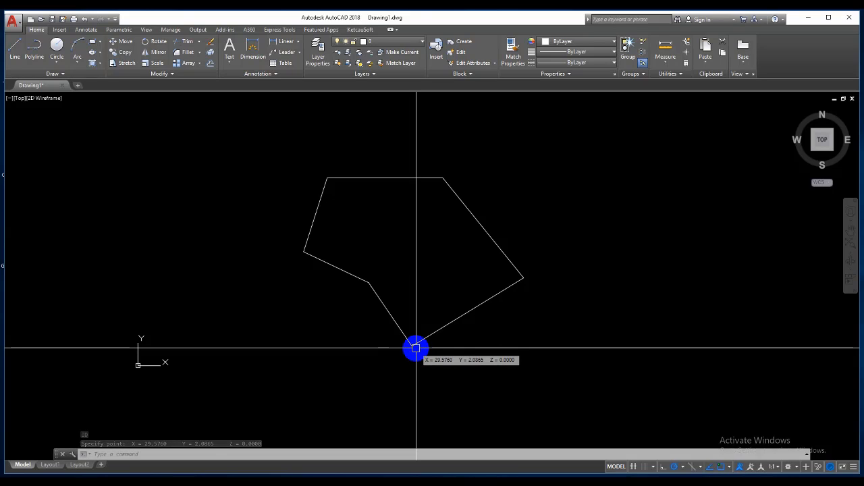
{"action": "mouse_move", "coordinate": [491, 349]}
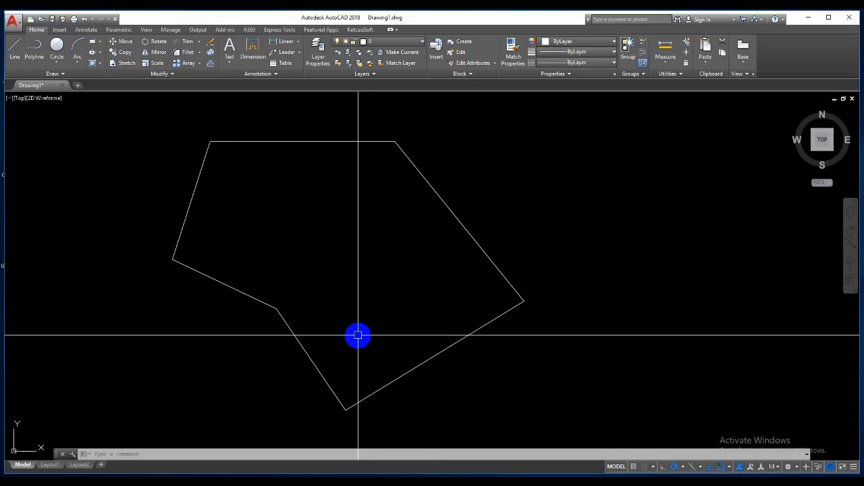
{"action": "mouse_move", "coordinate": [457, 225]}
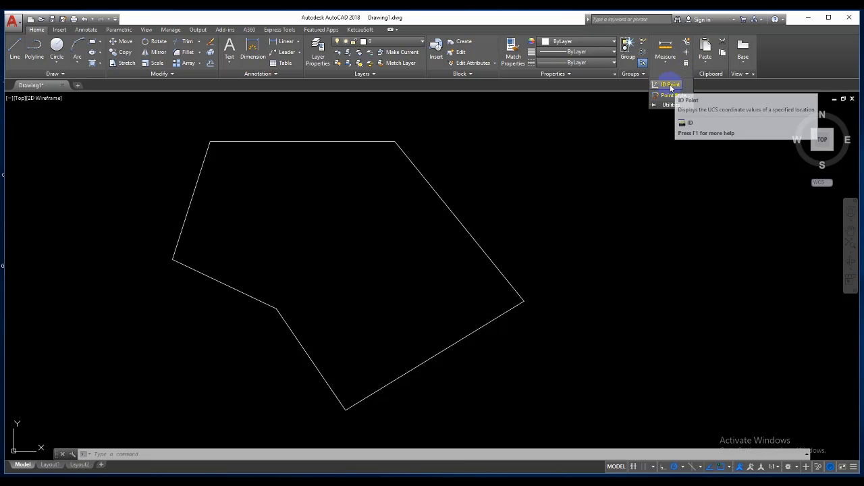
Rerun ID Point to report the top-right vertex at X 32.9033, Y 20.2391.
{"action": "left_click", "coordinate": [669, 85]}
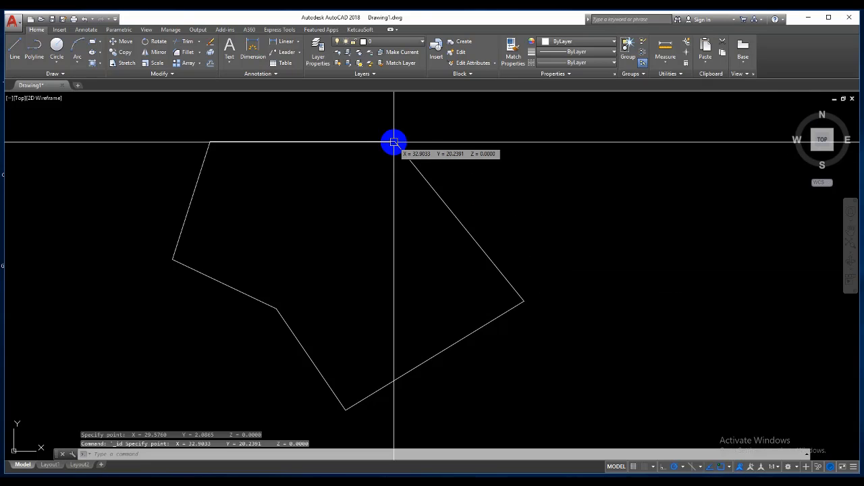
{"action": "mouse_move", "coordinate": [622, 220]}
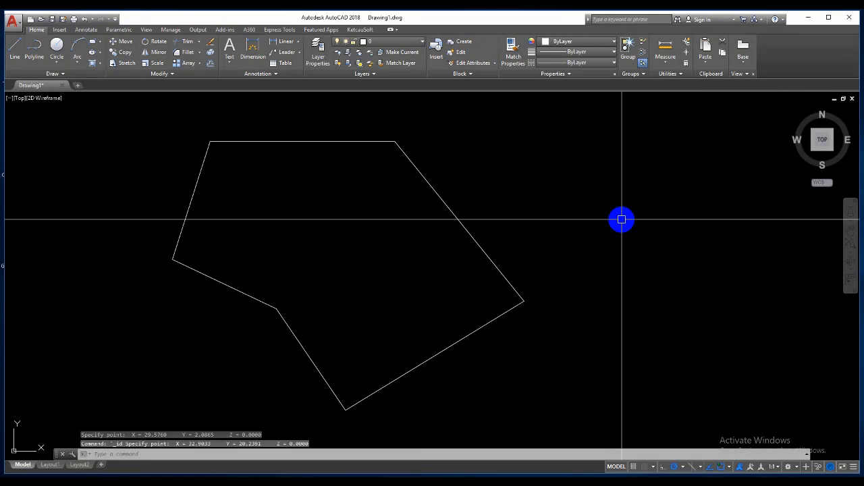